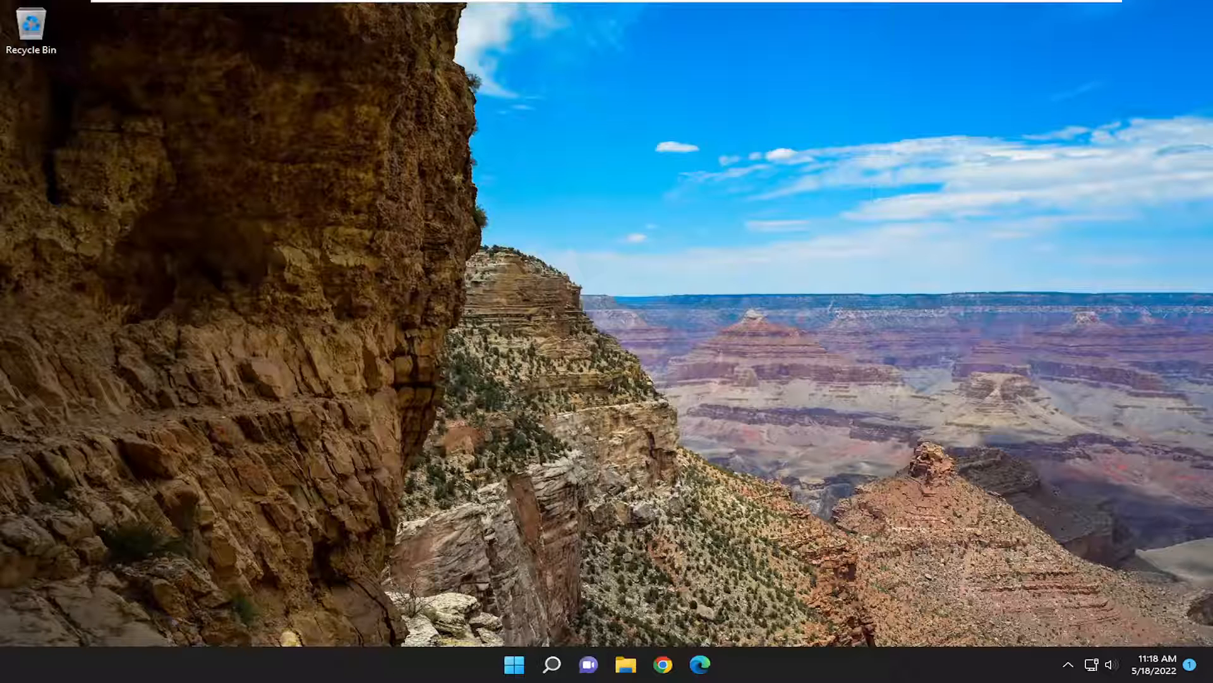
mouse_move(569, 451)
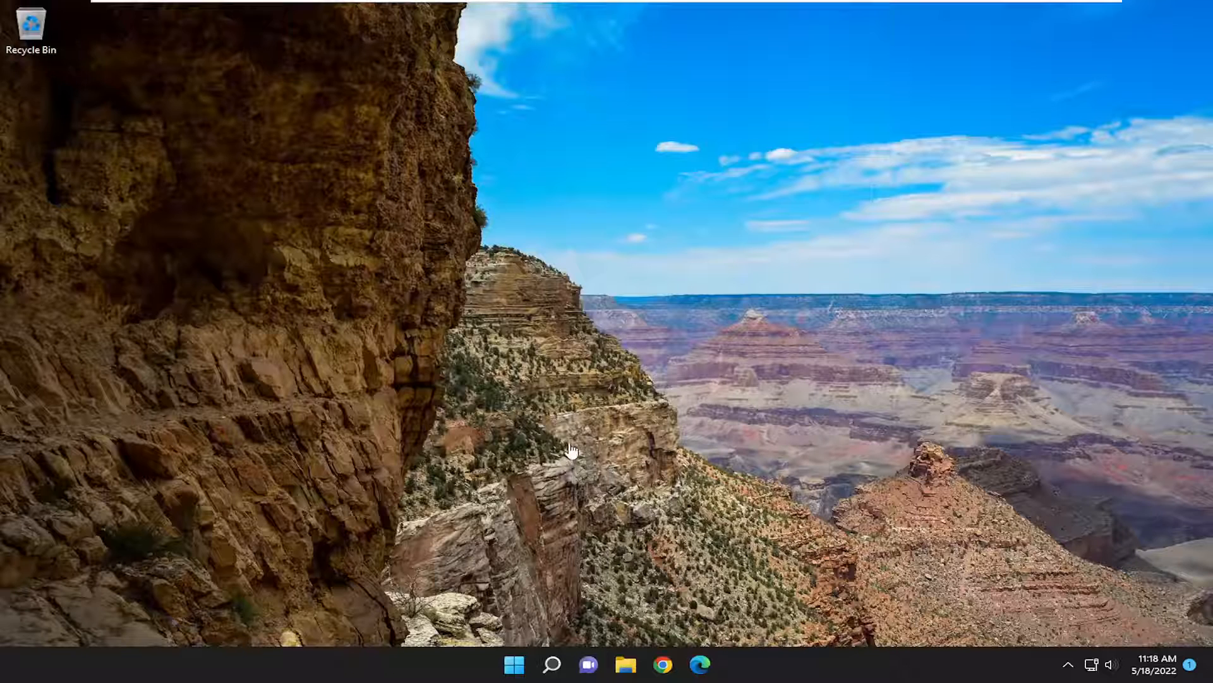
Search for Troubleshoot settings and show the Other troubleshooters list.
click(552, 665)
text(troubleshoot)
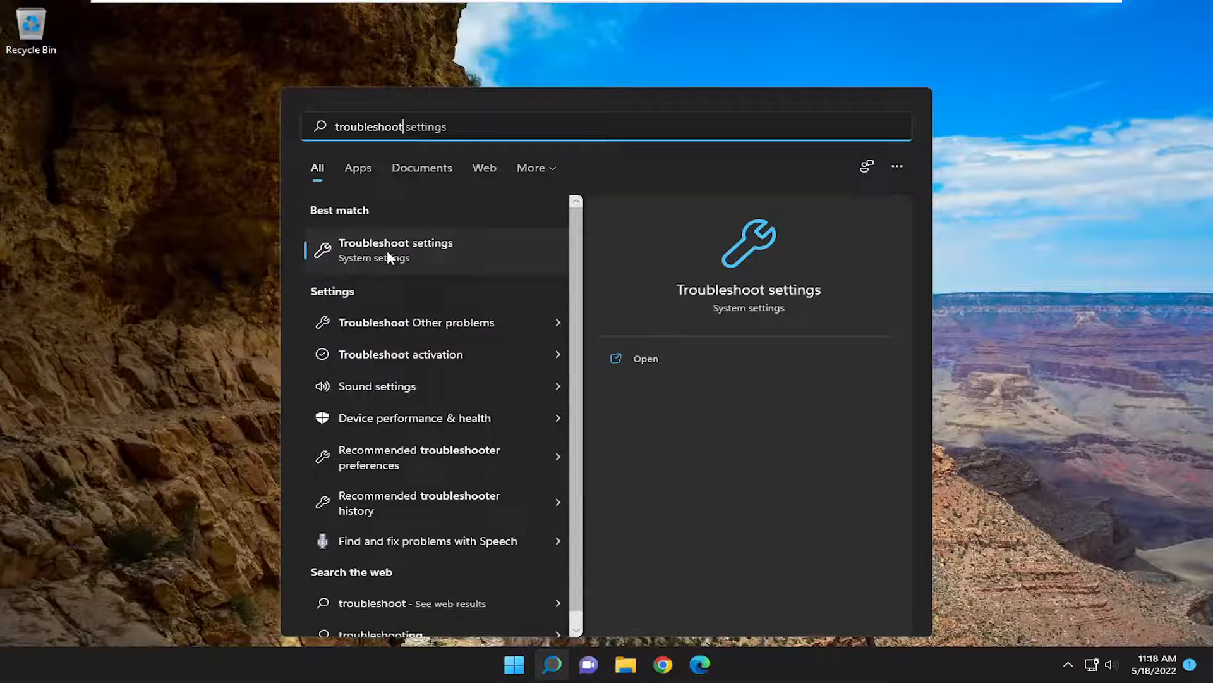
click(396, 249)
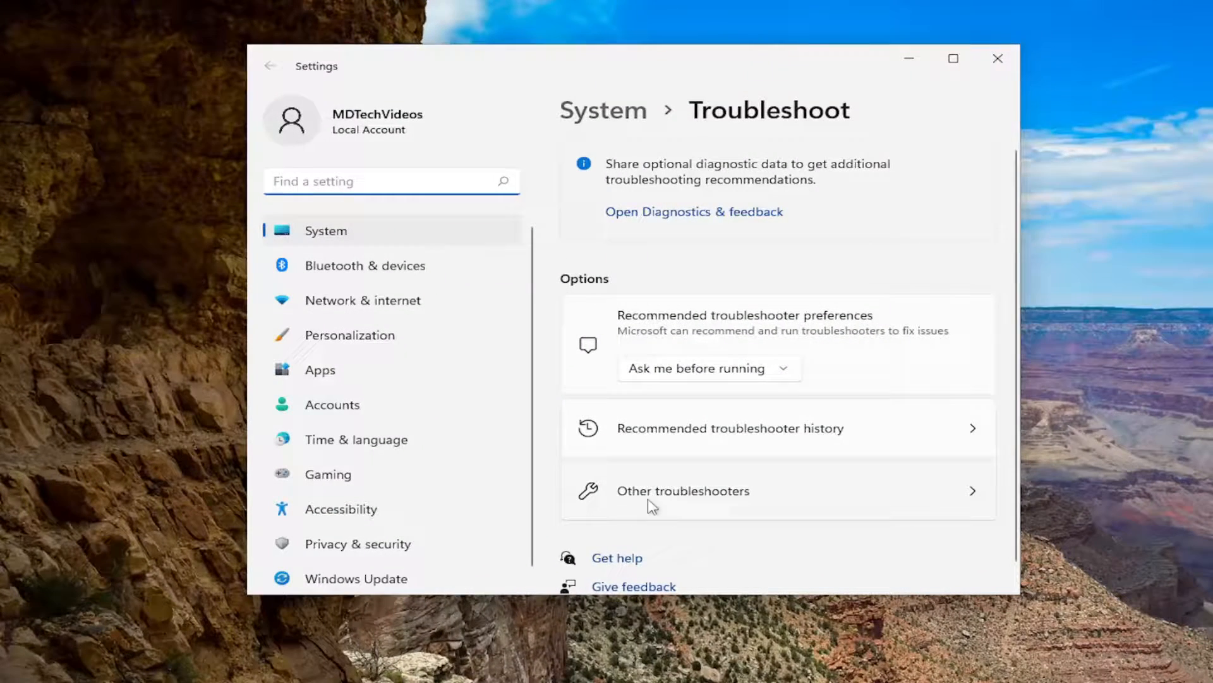
click(683, 490)
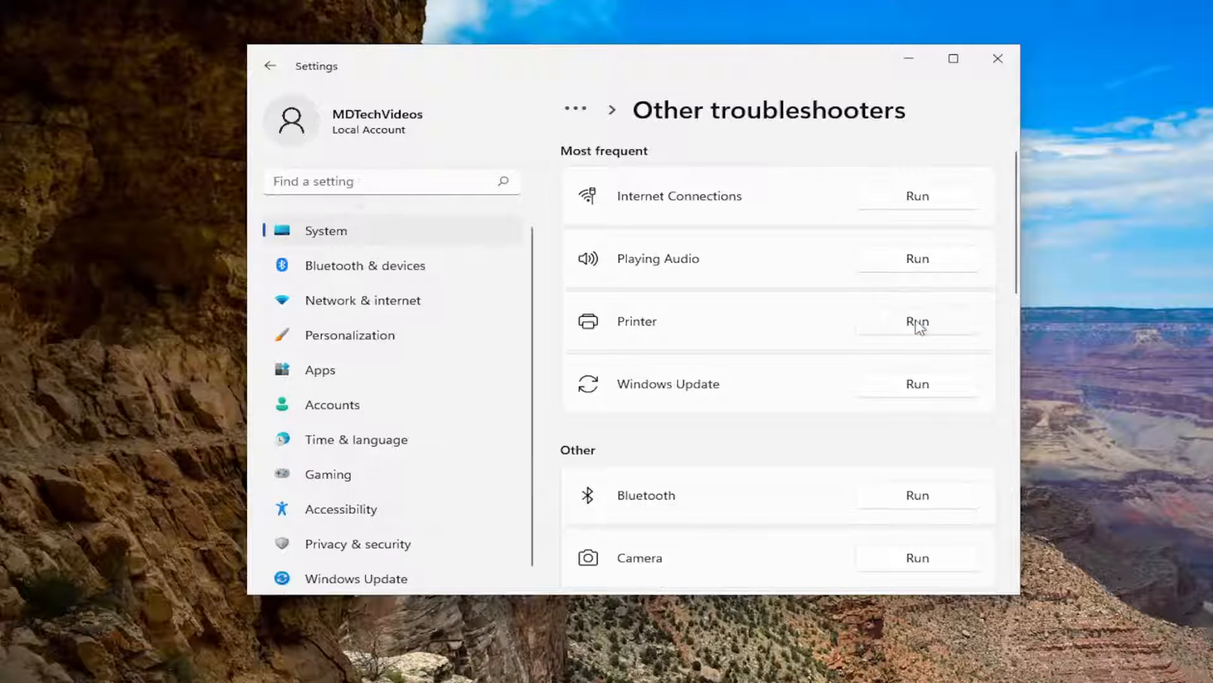
Run the Printer troubleshooter, apply the default printer fix, and close Settings.
click(916, 321)
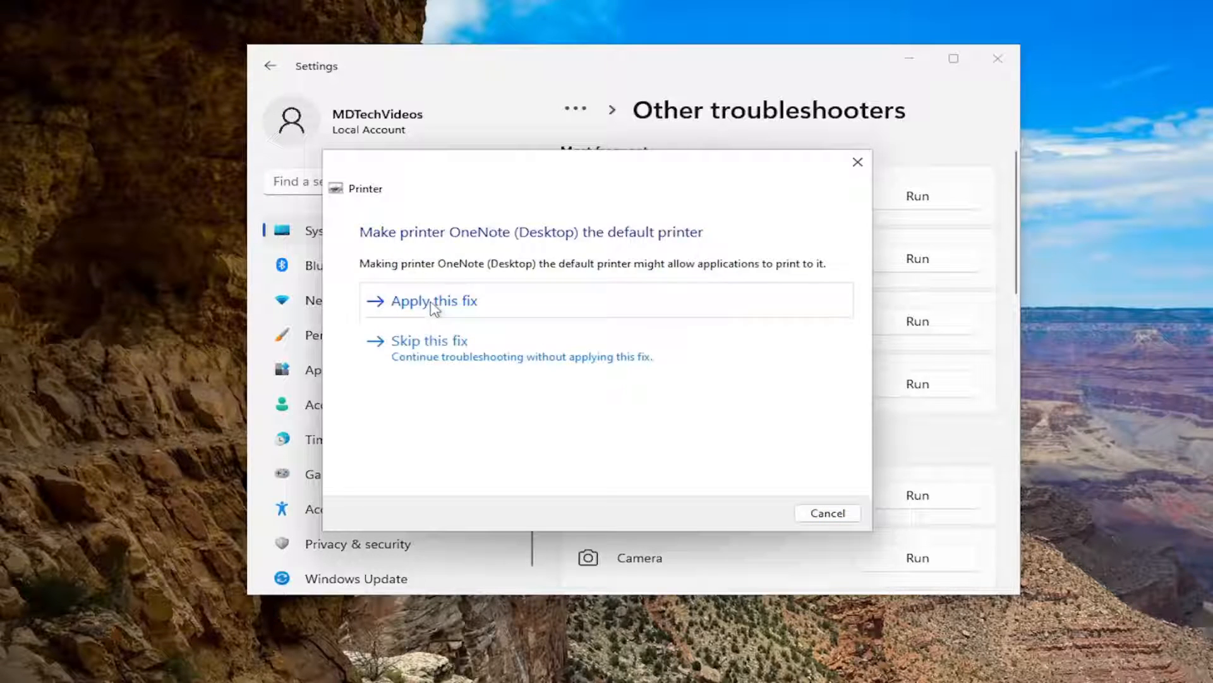
click(434, 301)
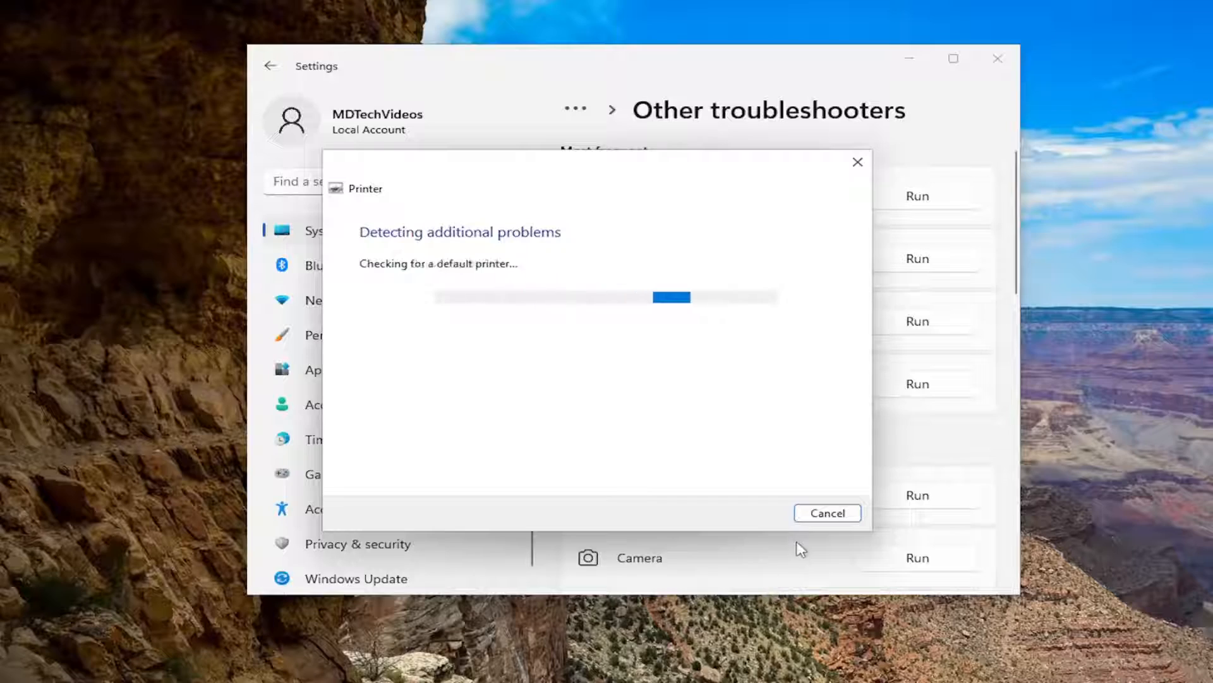
click(827, 513)
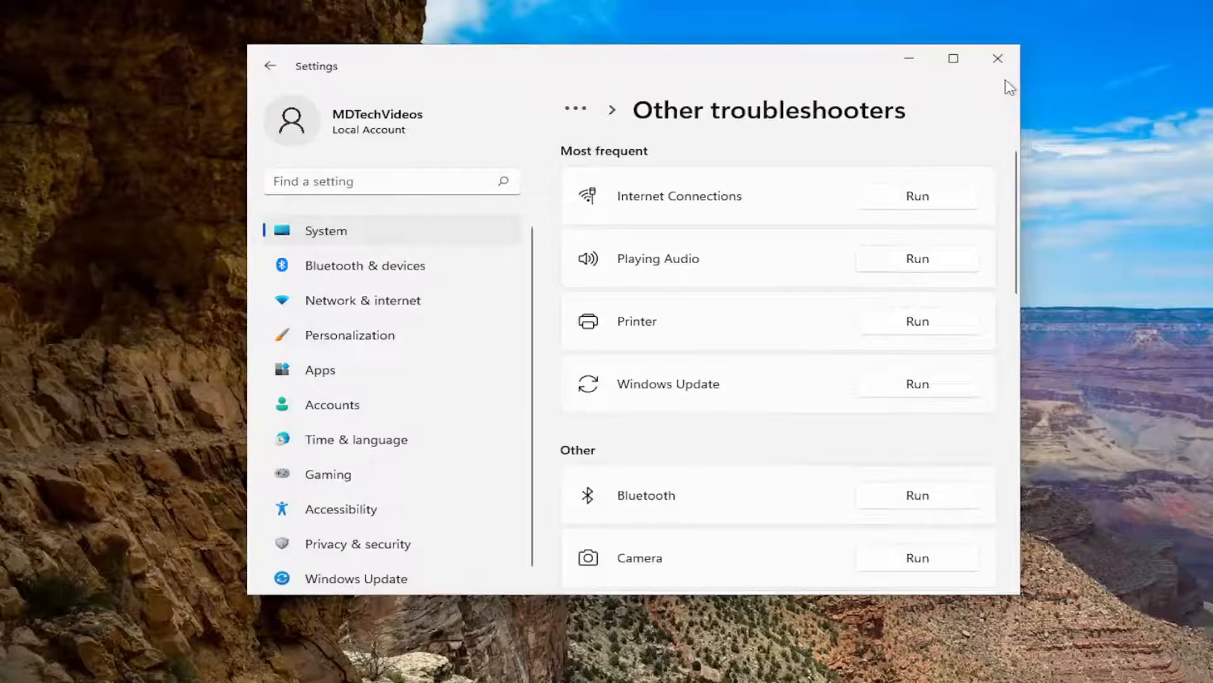
click(998, 58)
text(ser)
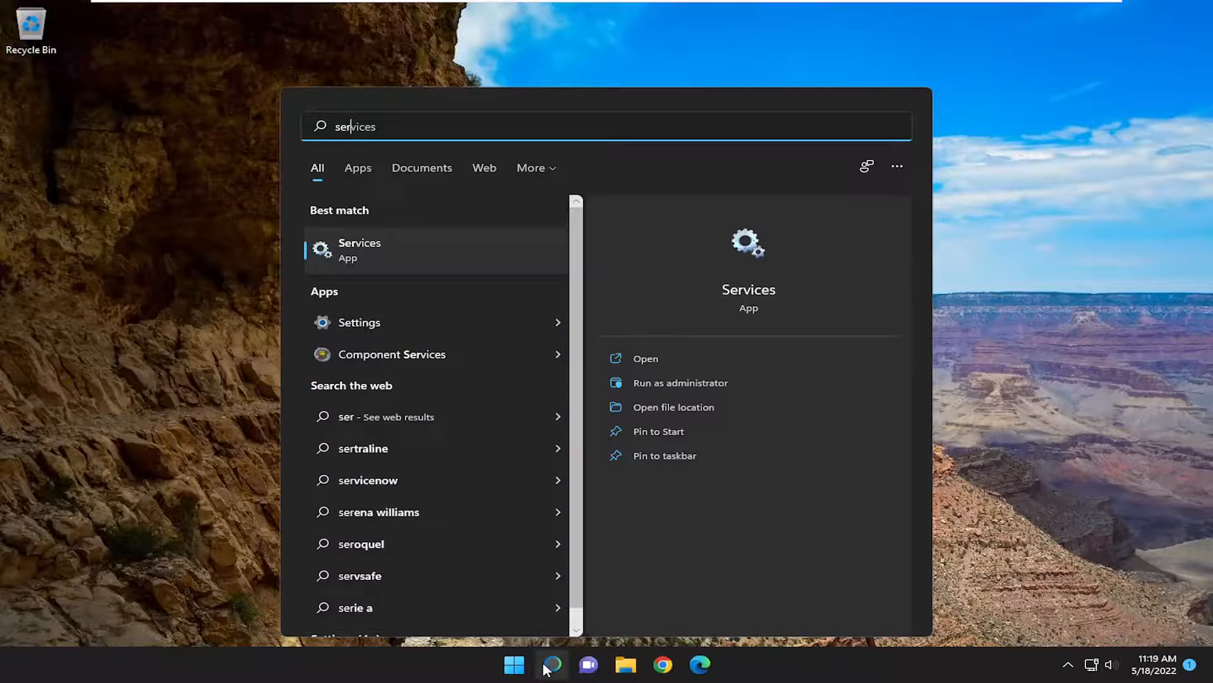
text(s)
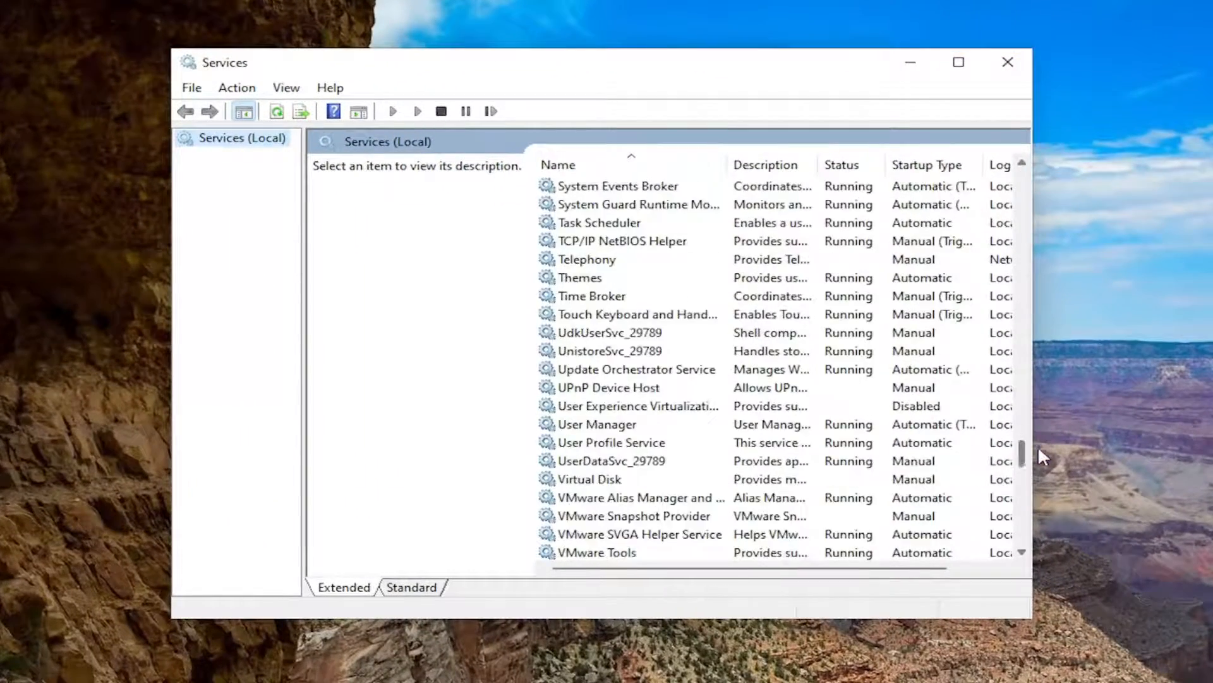
Scroll the Services list to Print Spooler and open its properties.
scroll(up, 3)
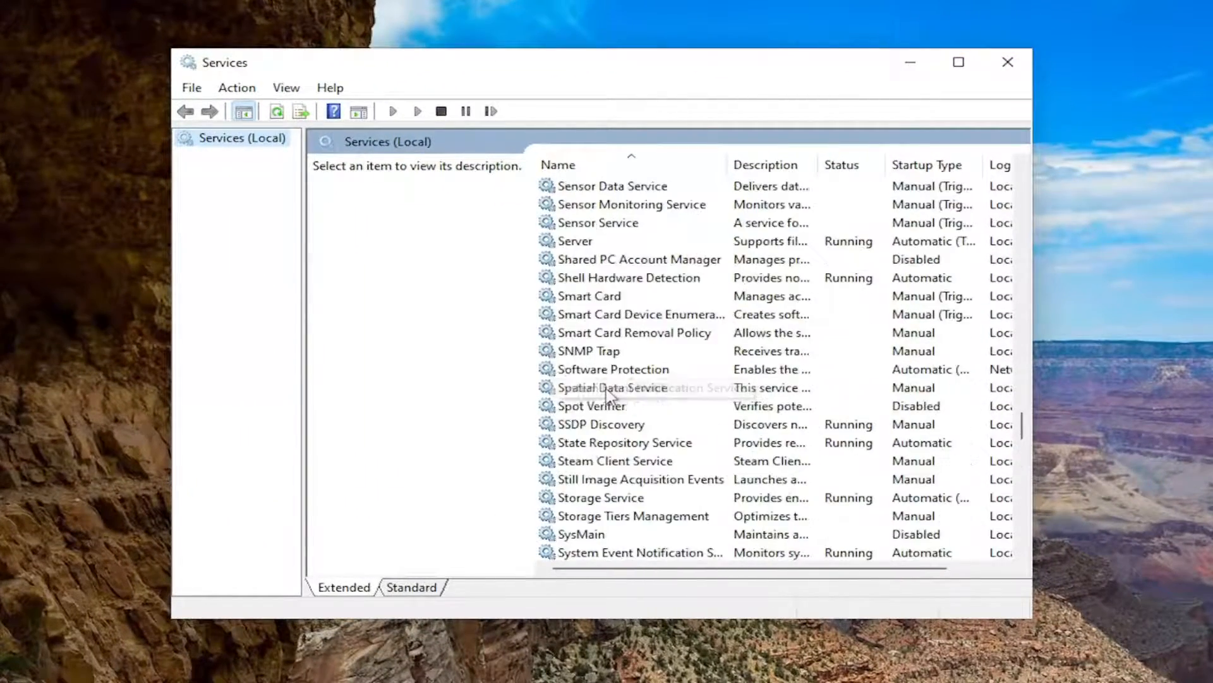
scroll(up, 3)
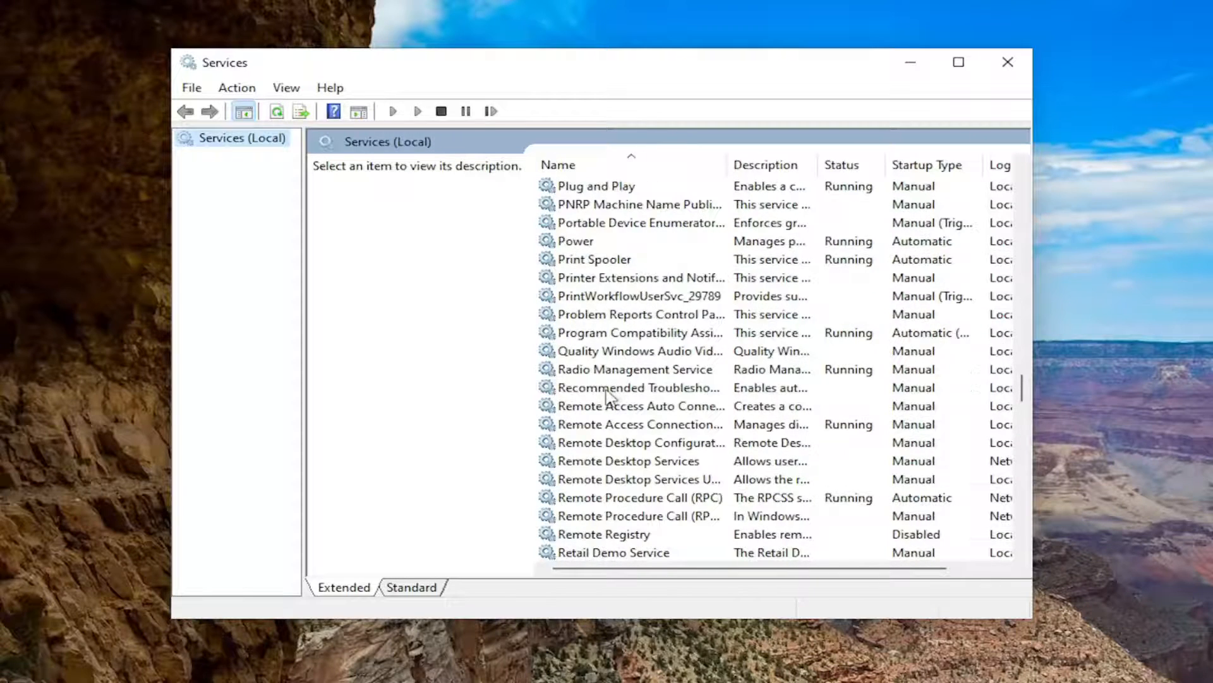
double_click(594, 259)
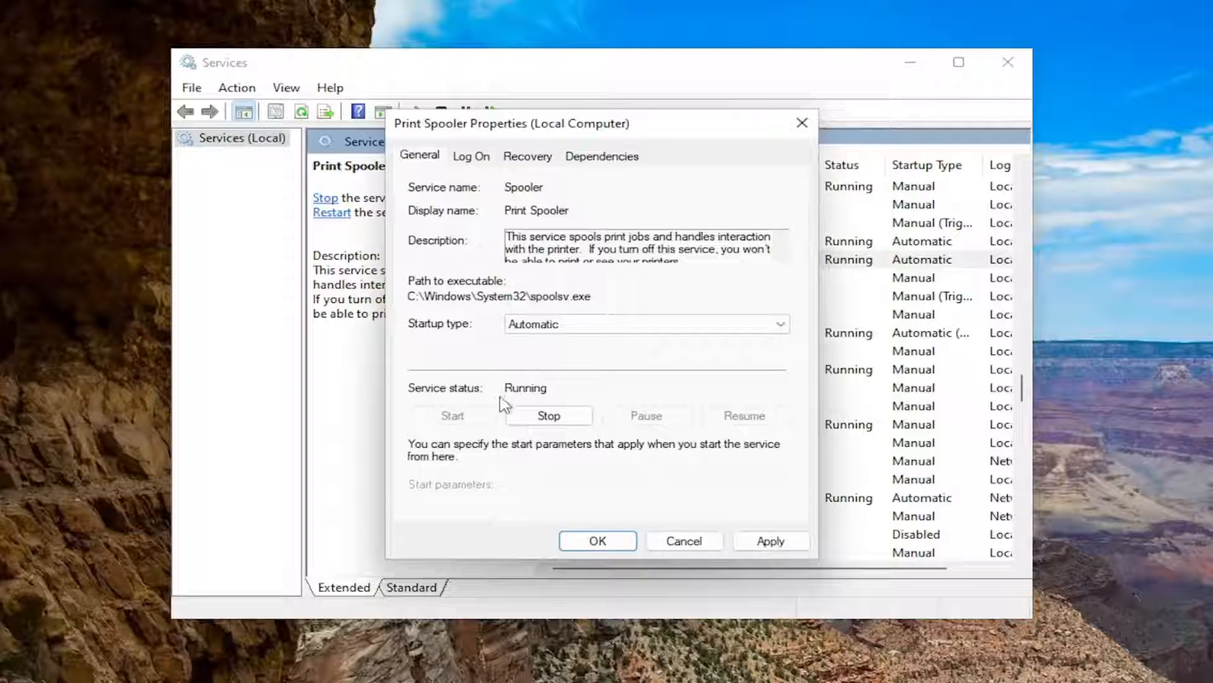
mouse_move(482, 421)
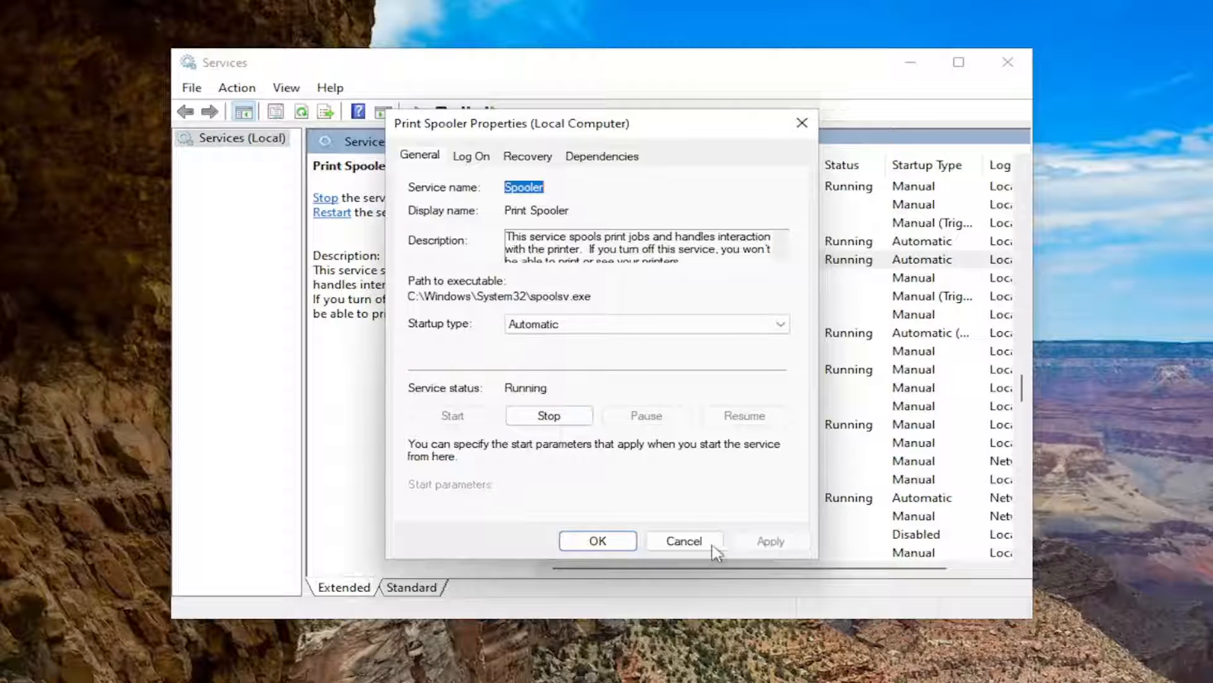
Confirm Print Spooler is Automatic and Running, then close its properties with OK.
click(684, 540)
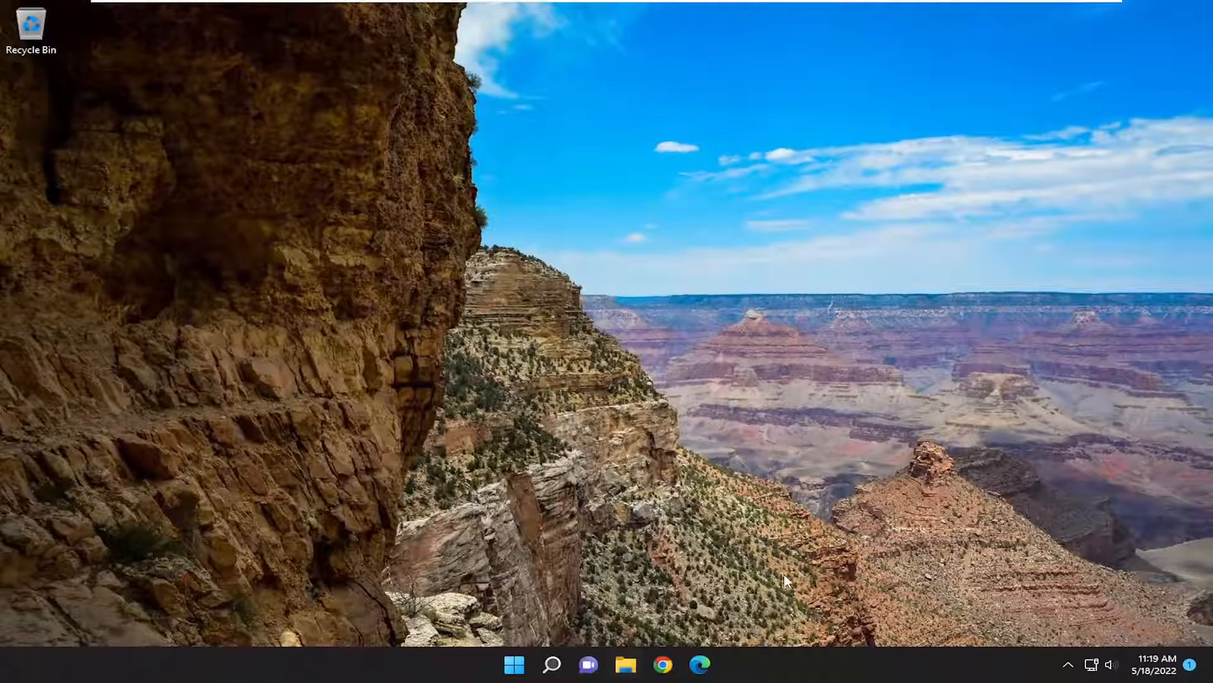
mouse_move(514, 664)
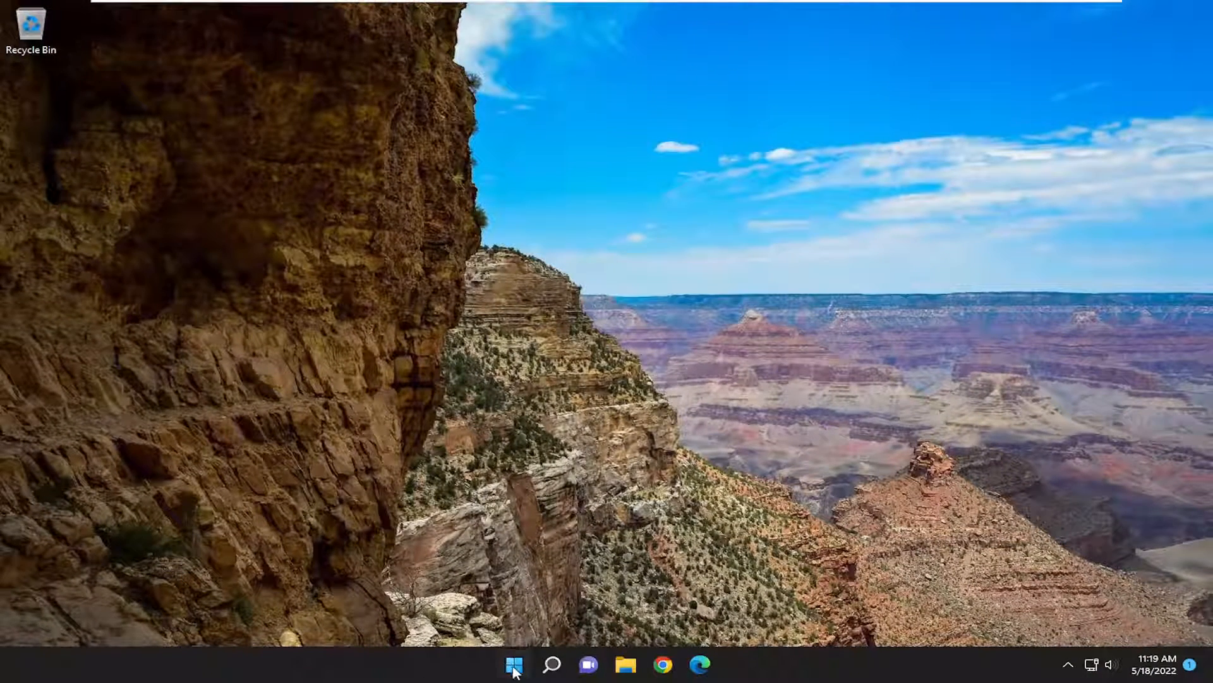
Open the Start button's power-user menu to reach the Restart option.
right_click(513, 664)
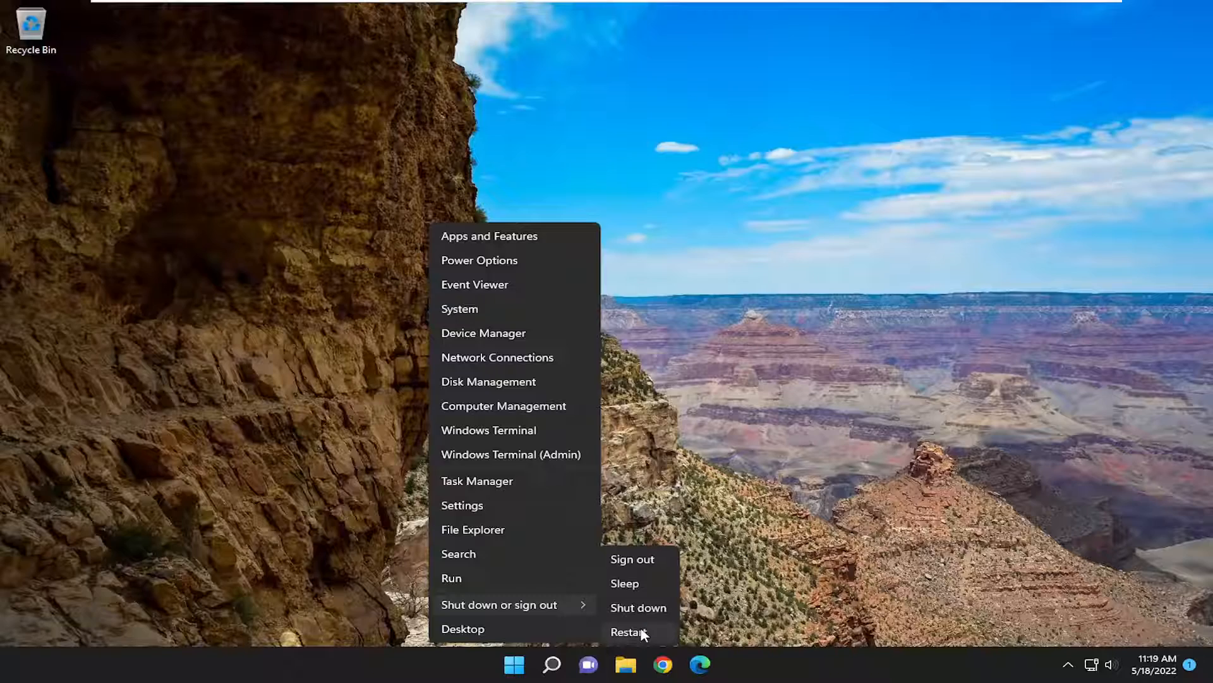